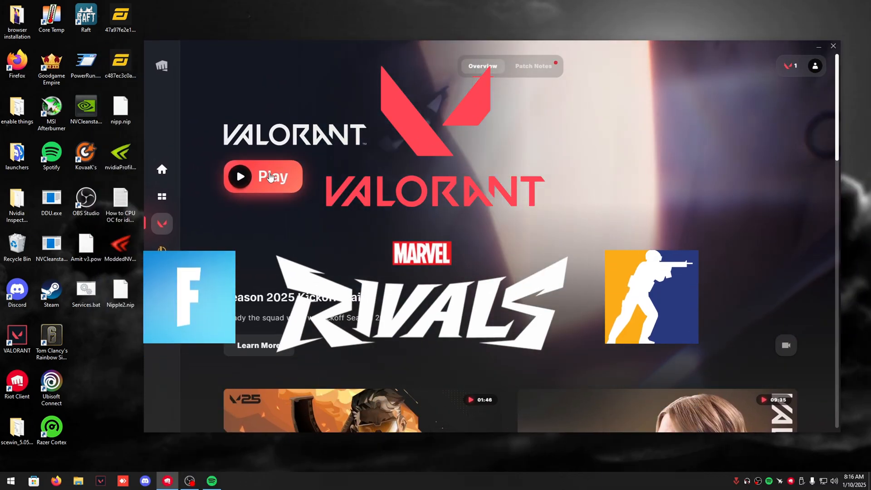
# Launch VALORANT from the Riot Client with Play
pyautogui.click(819, 46)
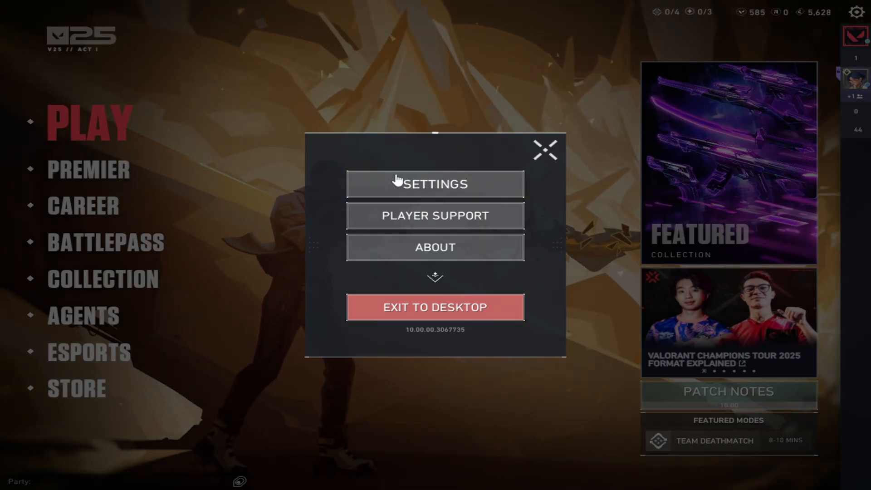
# Open VALORANT's settings and scroll through the General tab's account, mouse, map and observer options
pyautogui.click(435, 184)
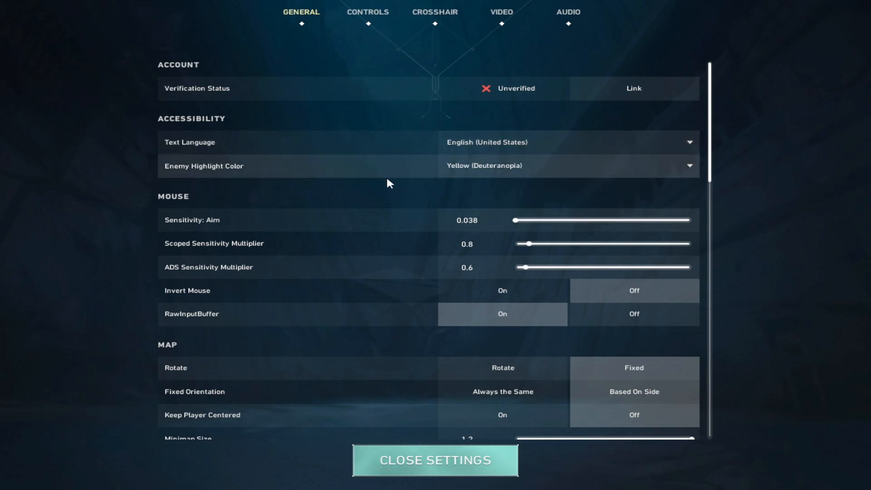
pyautogui.moveTo(481, 325)
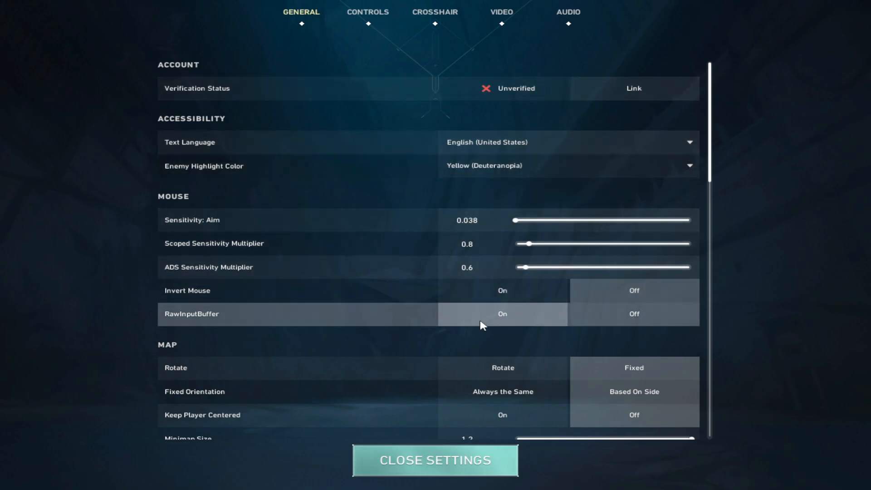
pyautogui.scroll(-3)
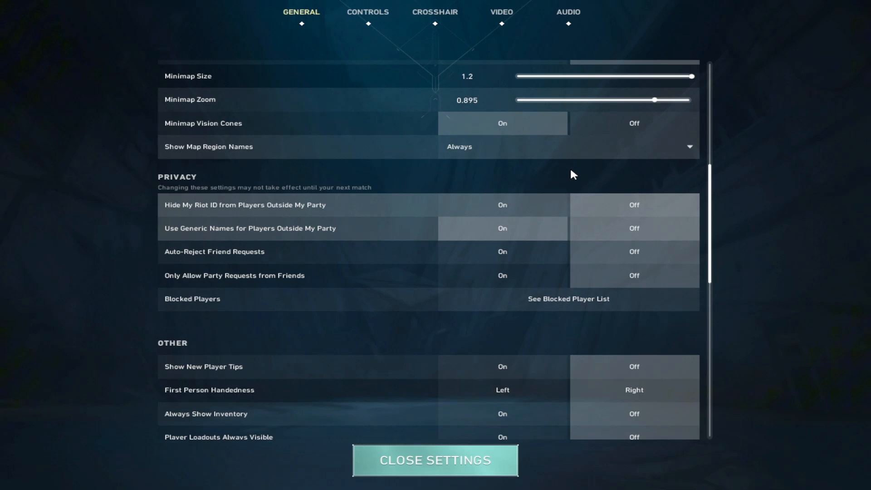
pyautogui.scroll(-3)
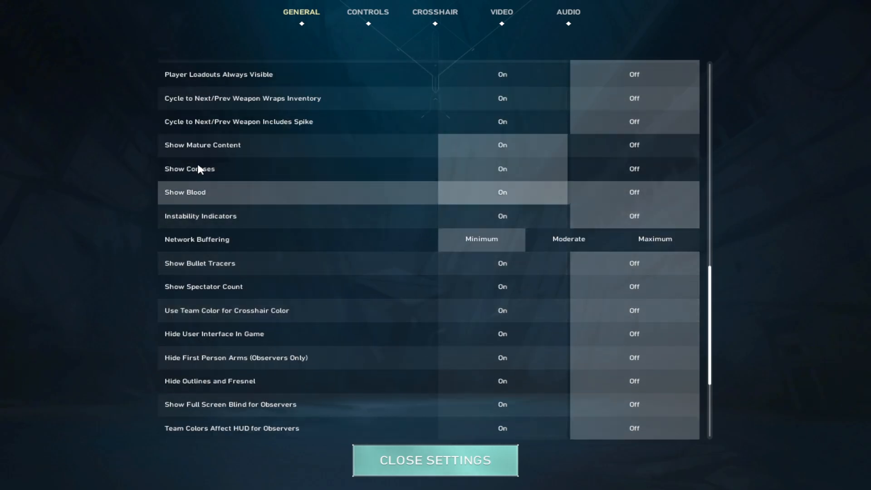
pyautogui.scroll(3)
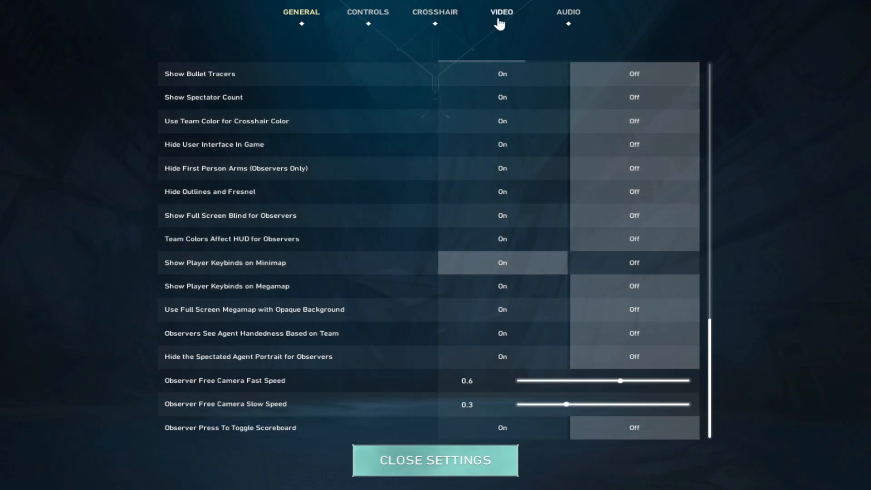
# Switch to the Video tab and review its fullscreen, custom resolution and quality options
pyautogui.click(500, 12)
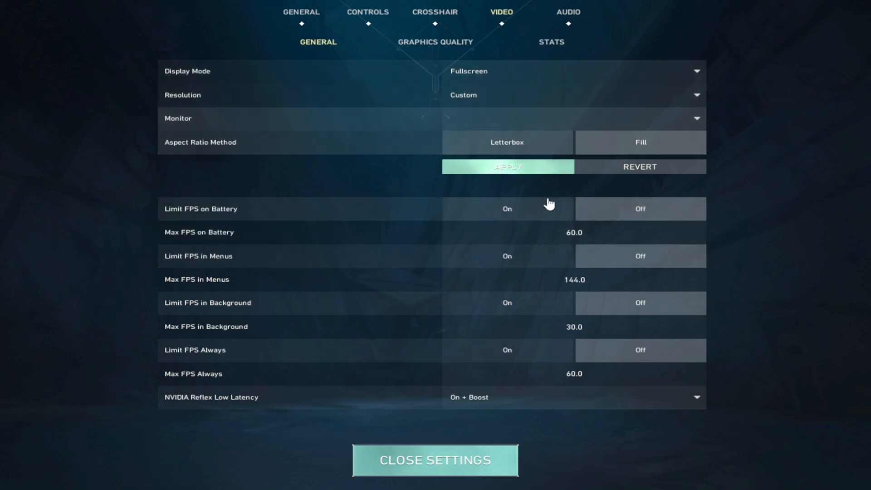
pyautogui.click(574, 396)
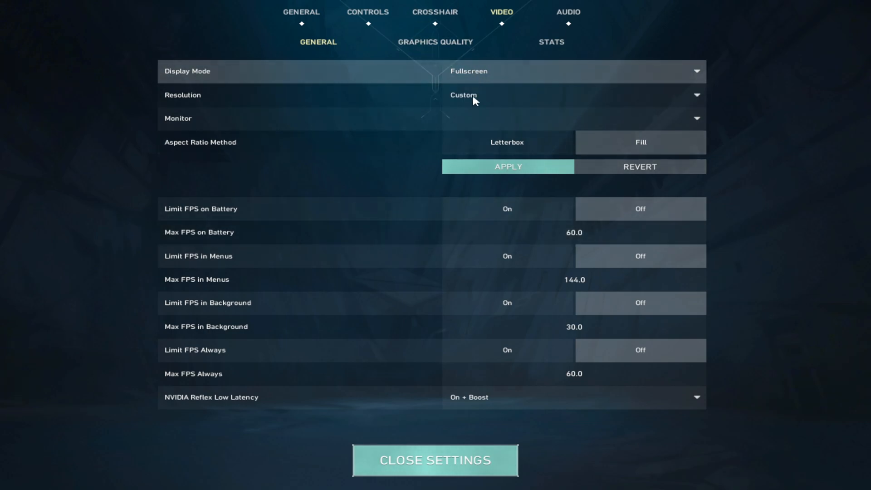
pyautogui.click(435, 42)
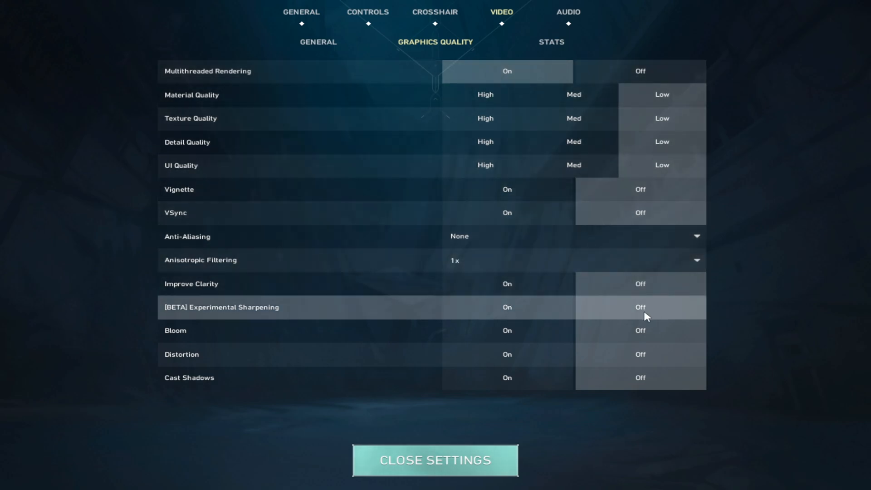
pyautogui.moveTo(614, 127)
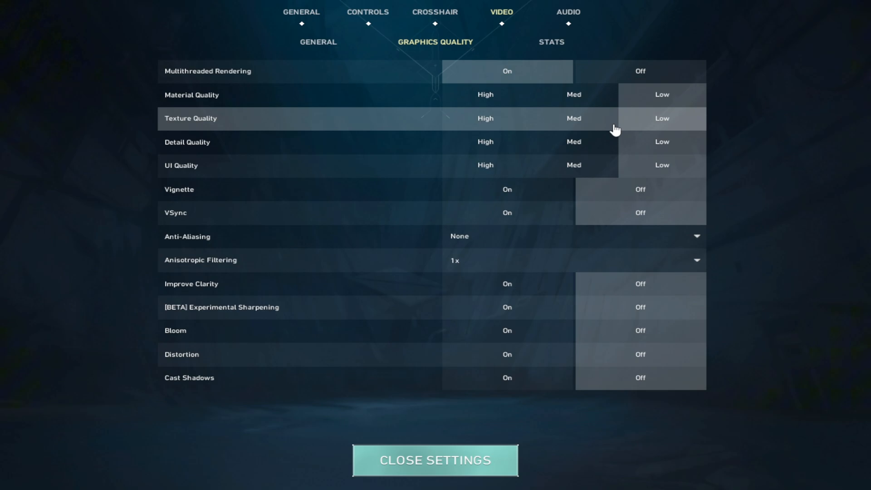
pyautogui.moveTo(839, 89)
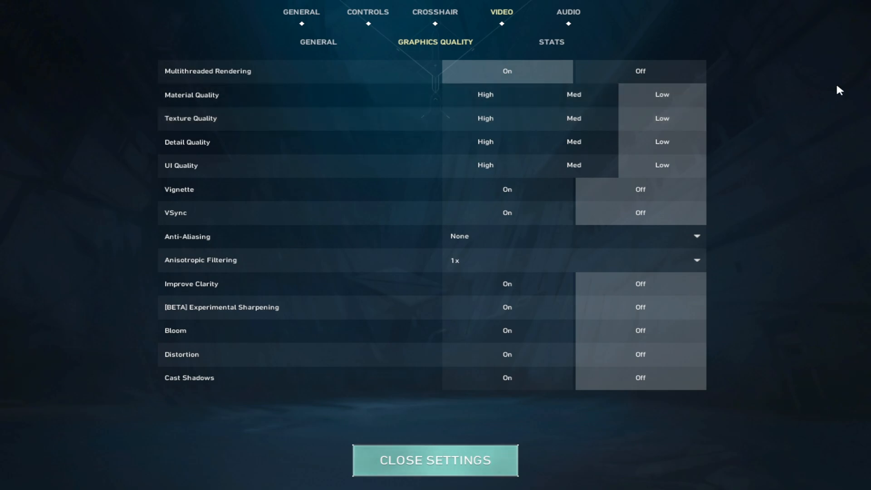
pyautogui.moveTo(593, 171)
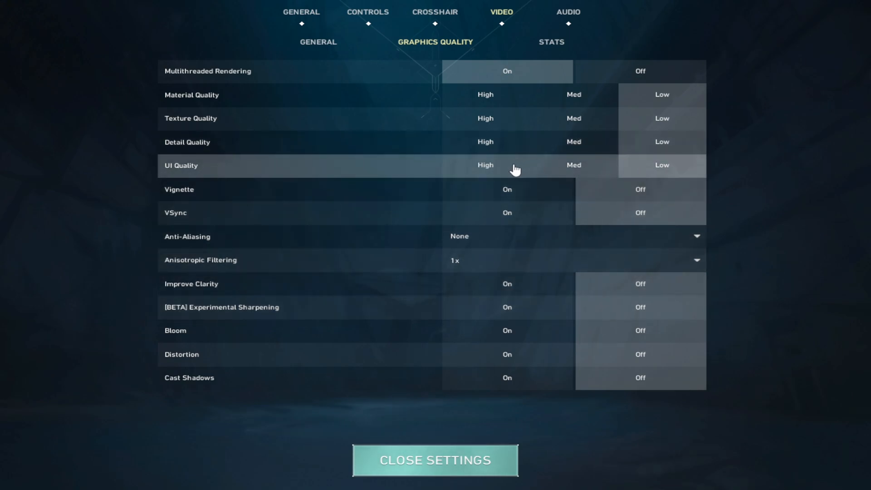
# Open the Graphics Quality sub-tab with all qualities Low and effects Off
pyautogui.click(484, 165)
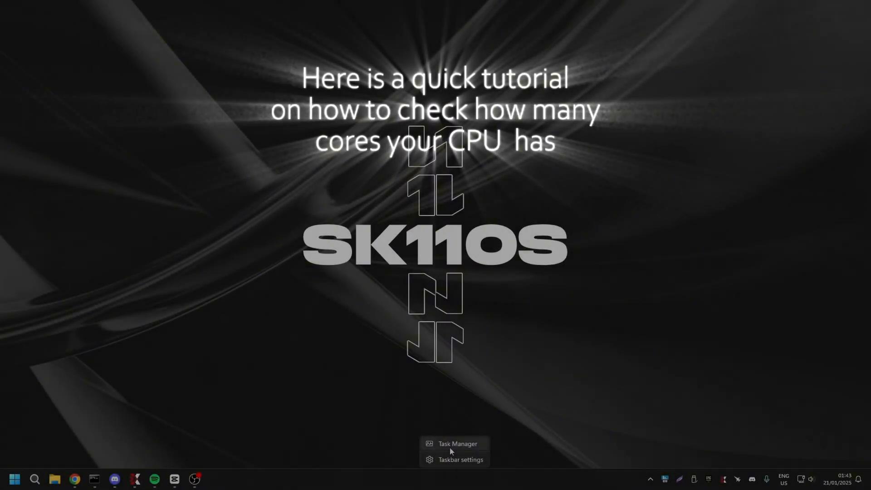
# Open Task Manager to check the running processes and CPU core count
pyautogui.click(457, 444)
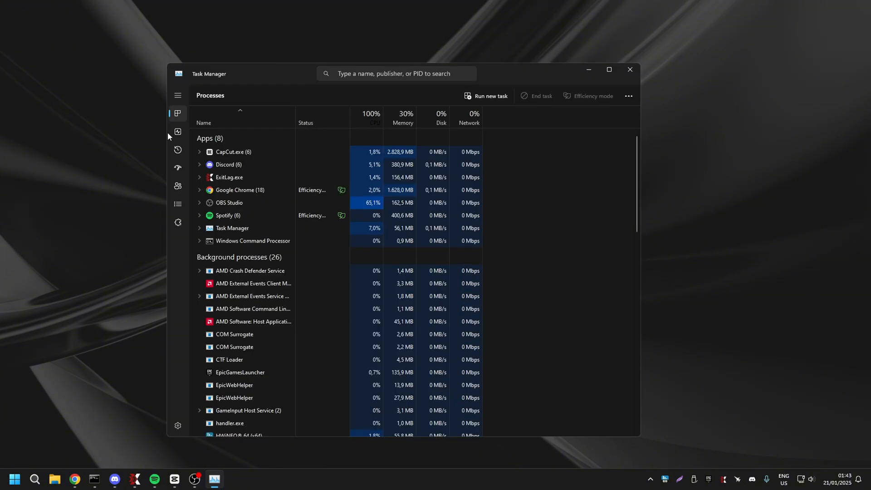
pyautogui.click(177, 131)
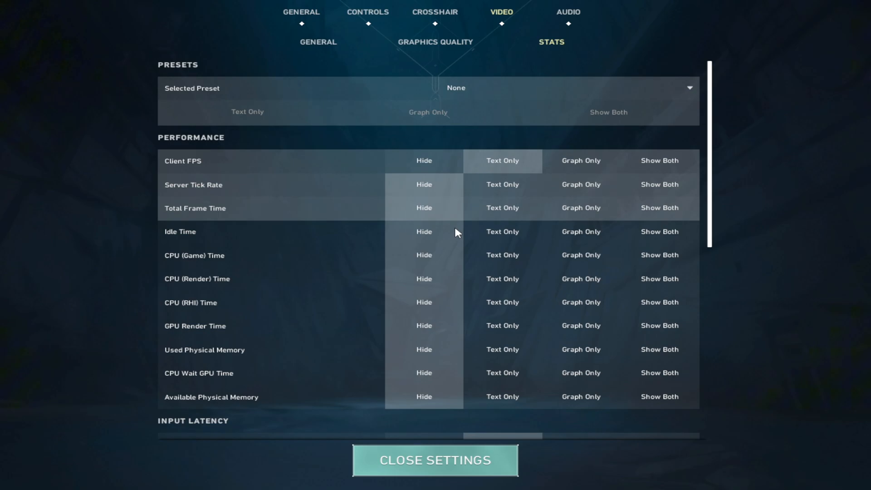
pyautogui.scroll(-3)
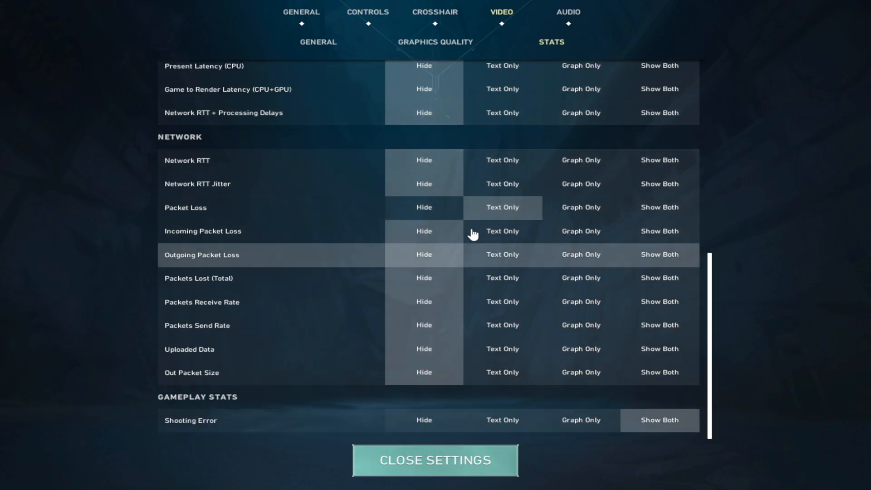
# Close the settings and exit VALORANT to the desktop
pyautogui.click(435, 459)
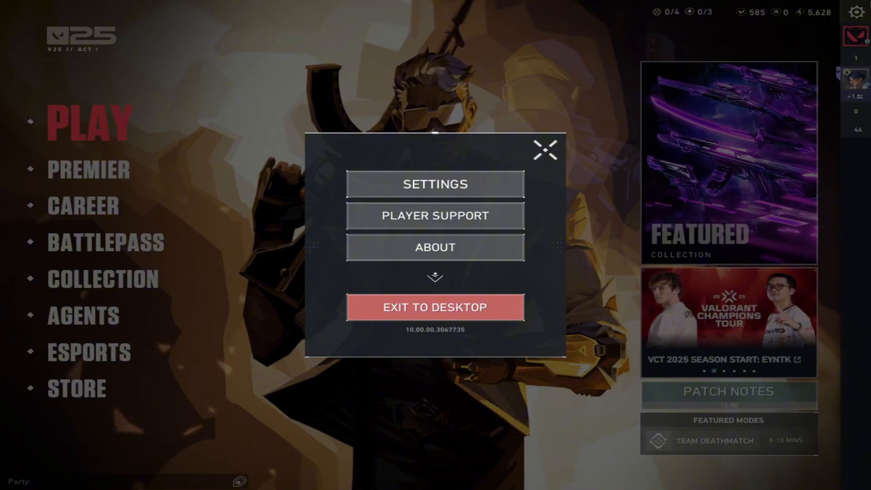
pyautogui.click(435, 307)
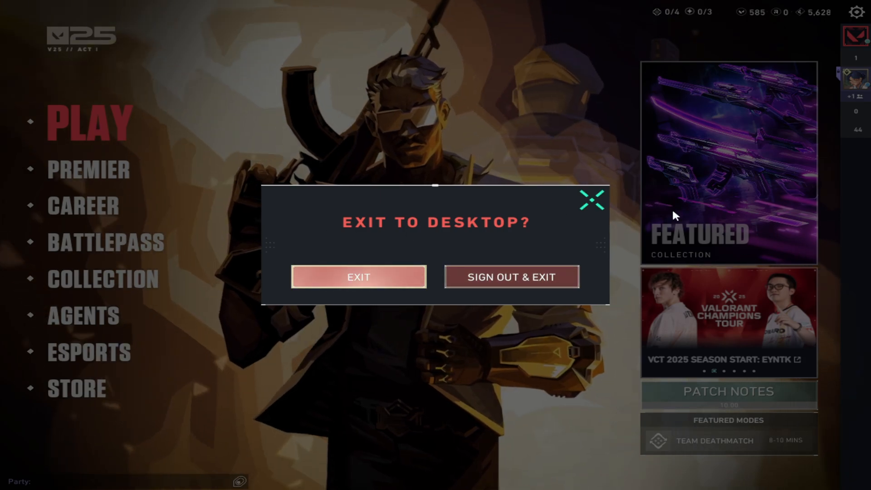
pyautogui.click(359, 277)
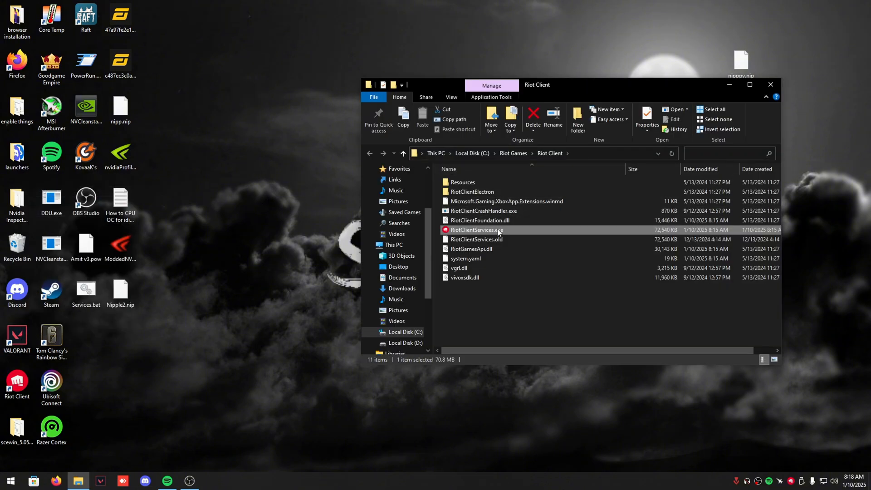
# In ShooterGame\Binaries\Win64, disable fullscreen optimizations for VALORANT-Win64-Shipping.exe
pyautogui.doubleClick(472, 191)
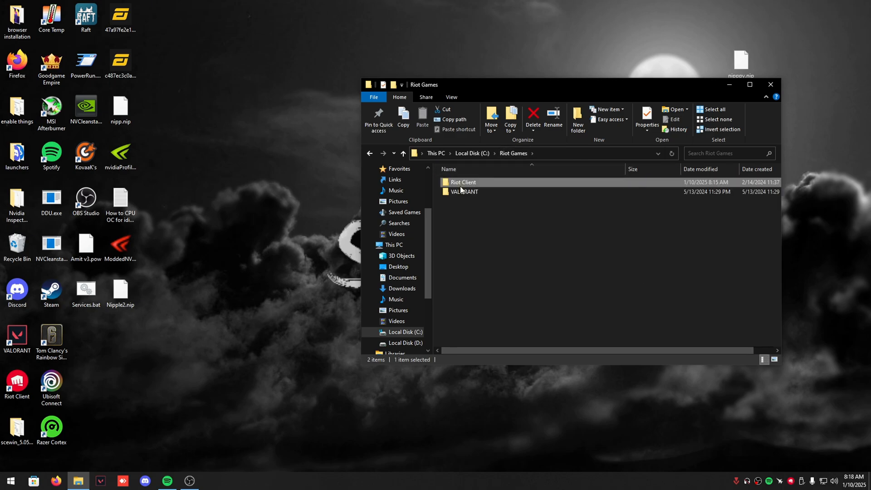
pyautogui.doubleClick(465, 191)
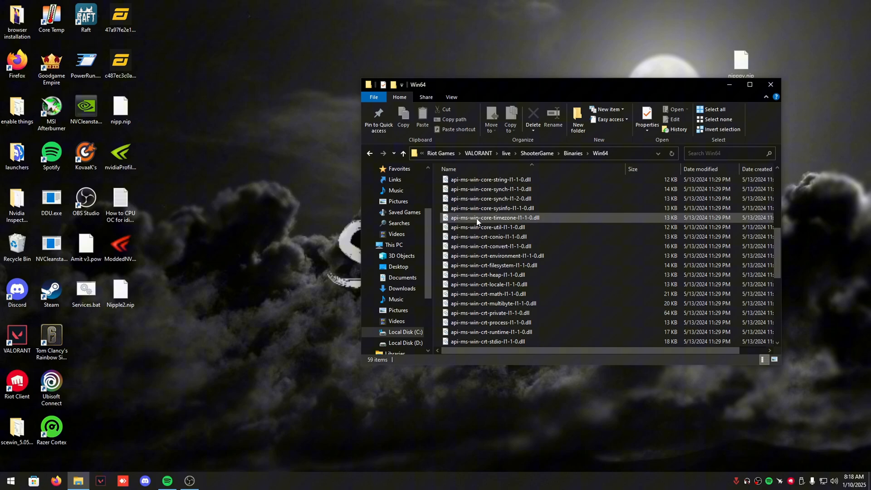
pyautogui.rightClick(490, 303)
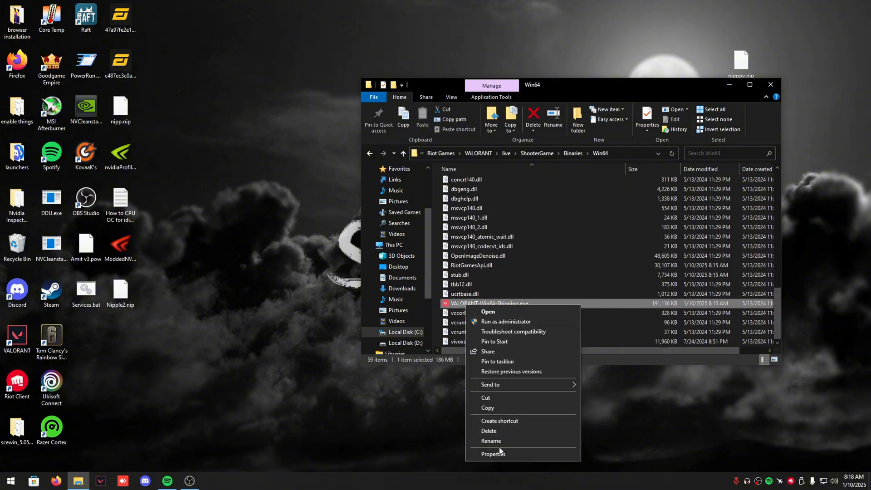
pyautogui.click(493, 454)
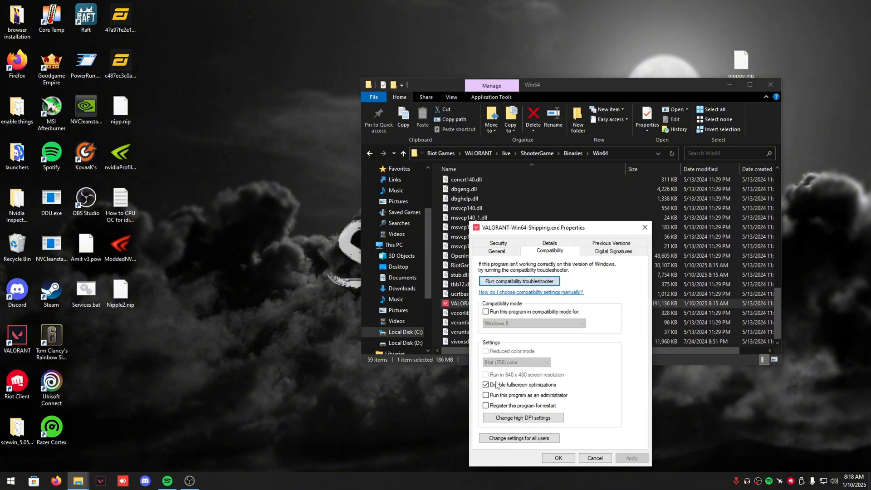
pyautogui.click(523, 417)
pyautogui.write('hame')
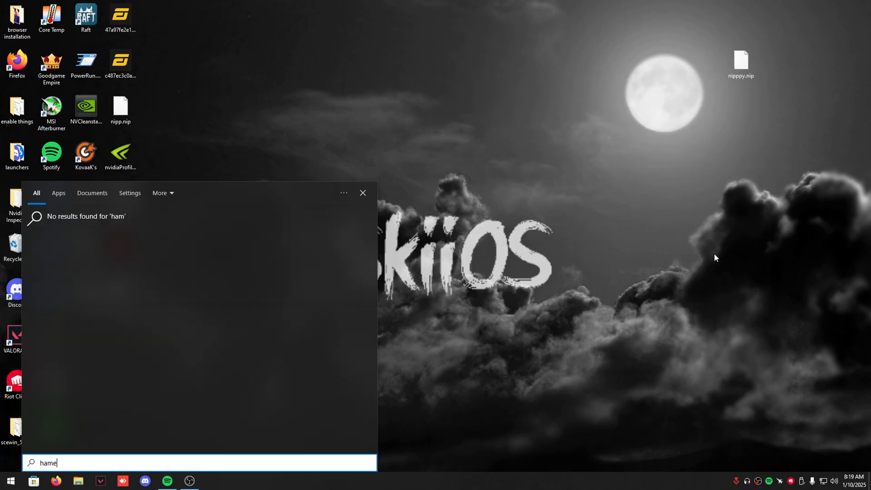
# Find Ubisoft Connect in Settings' installed apps and uninstall it
pyautogui.write('game bar shortcuts')
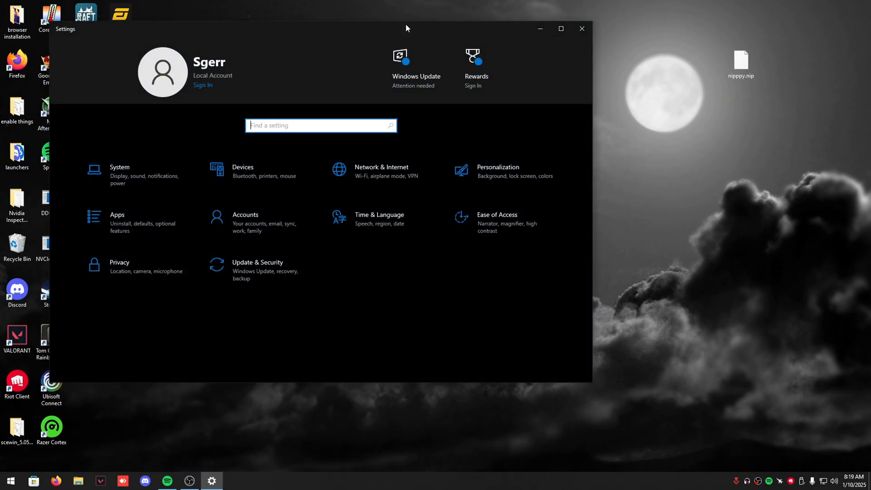
pyautogui.moveTo(343, 66)
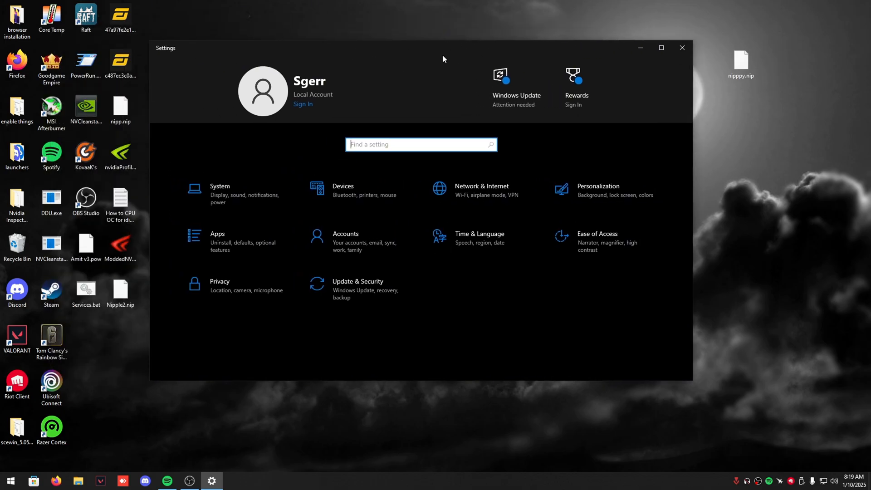
pyautogui.moveTo(262, 231)
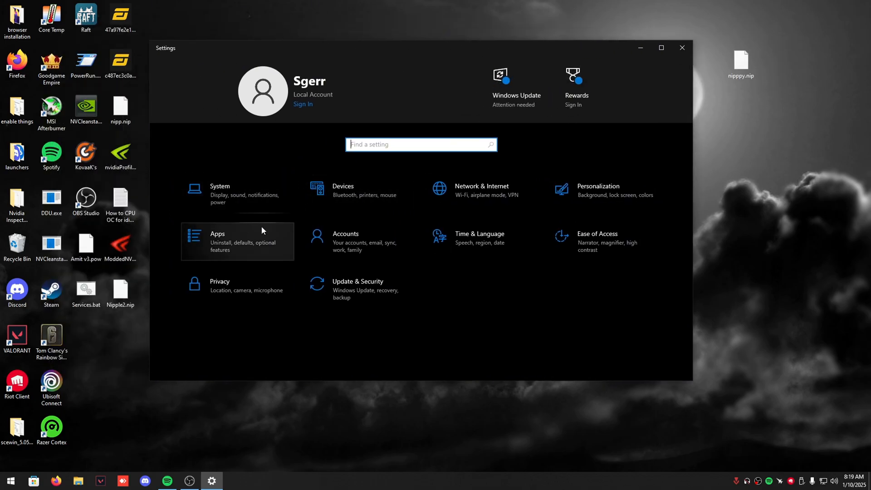
pyautogui.click(238, 241)
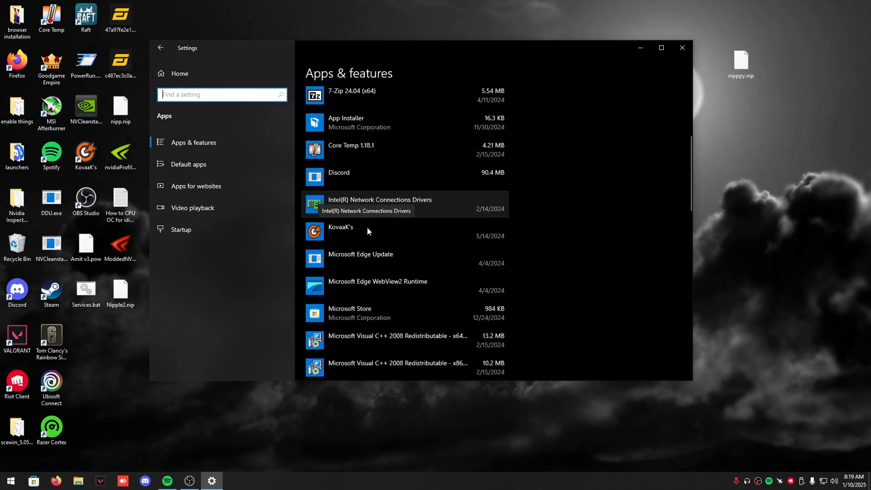
pyautogui.scroll(-3)
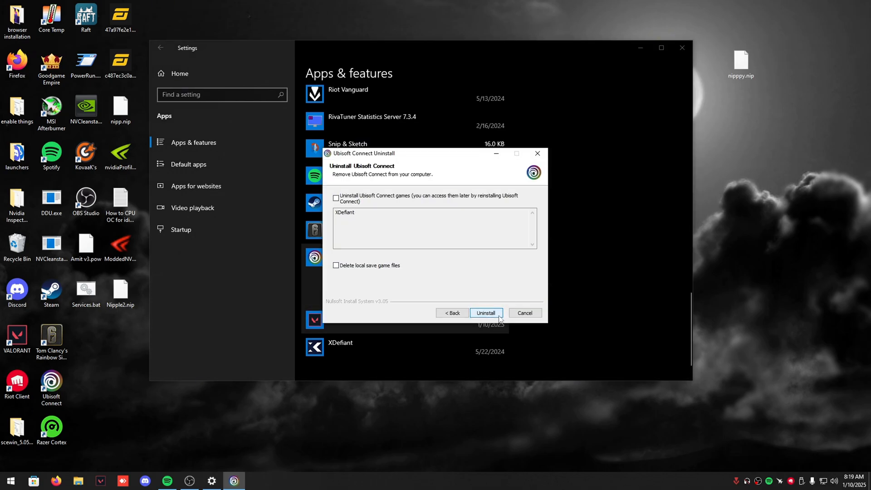
pyautogui.click(485, 313)
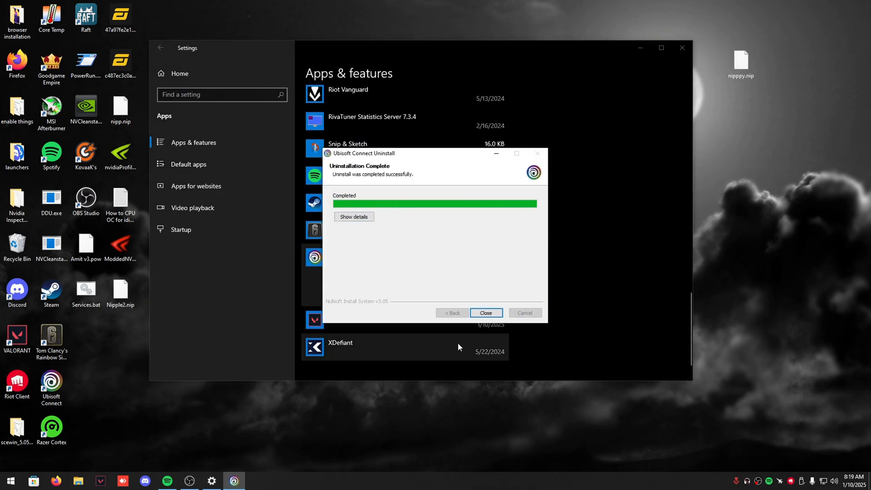
# Try uninstalling XDefiant and dismiss the missing launcher error
pyautogui.click(484, 313)
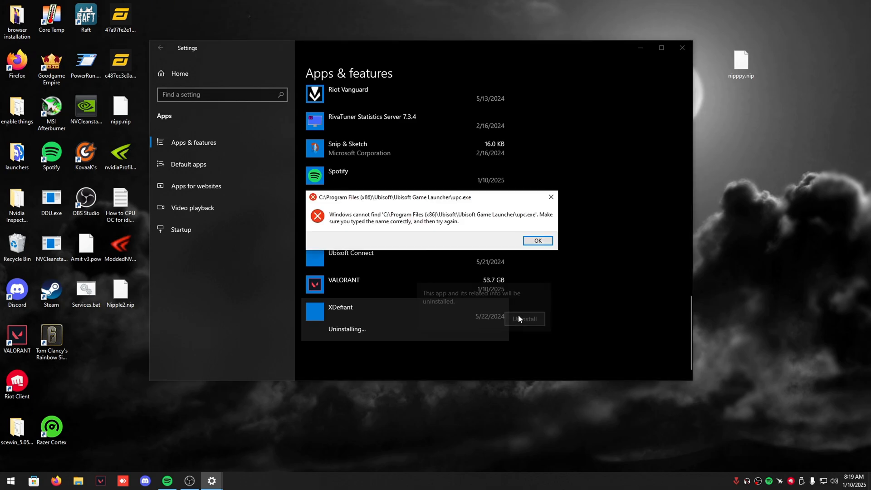
pyautogui.click(537, 240)
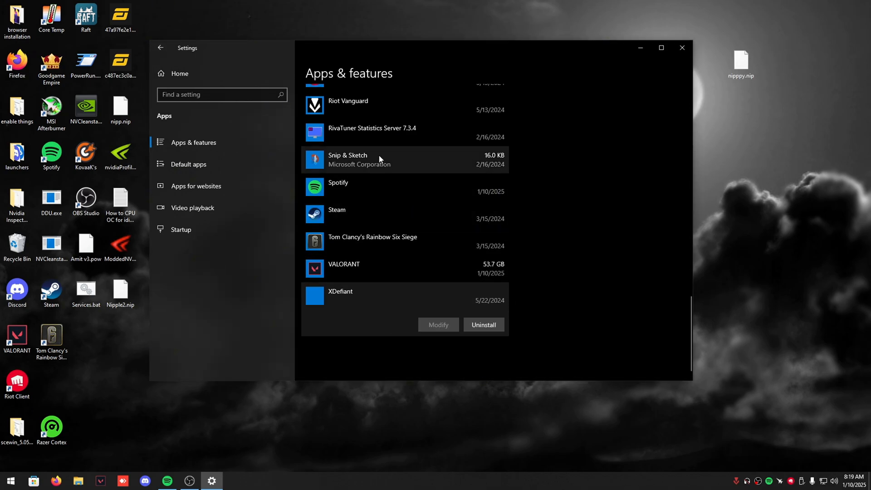
pyautogui.scroll(3)
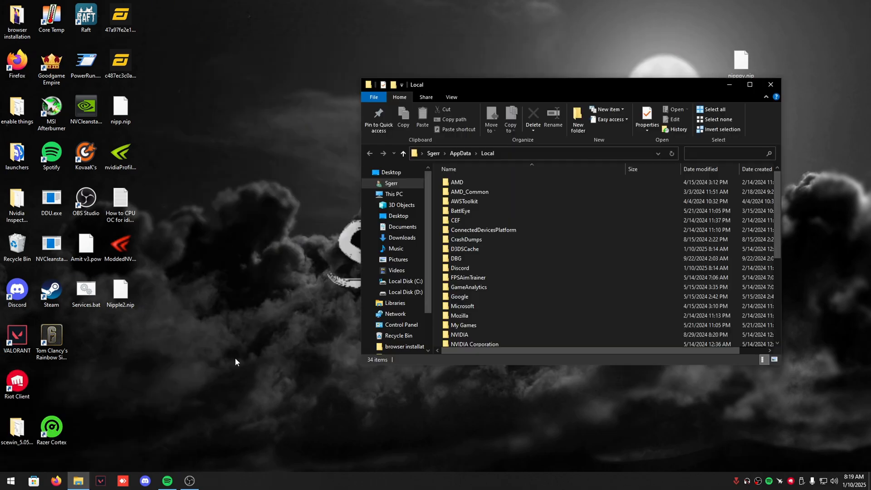
# Open the first account's GameUserSettings.ini under %LocalAppData%\VALORANT\Saved\Config
pyautogui.write('ba')
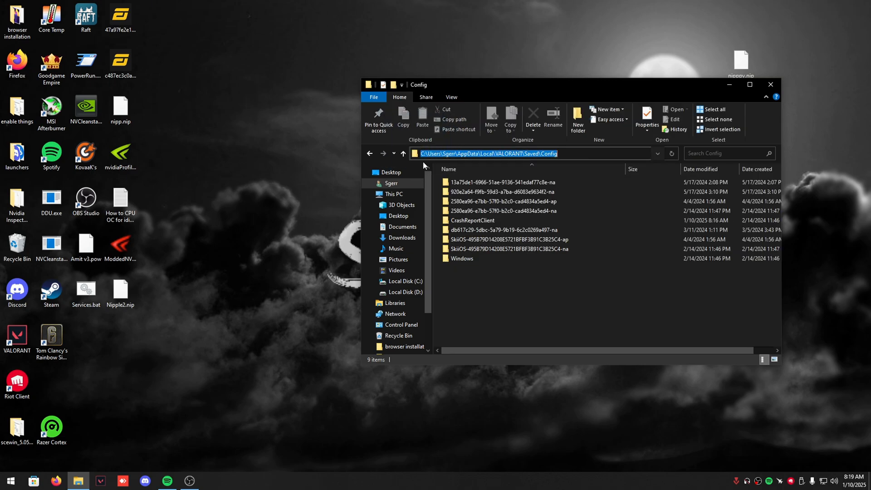
pyautogui.doubleClick(464, 258)
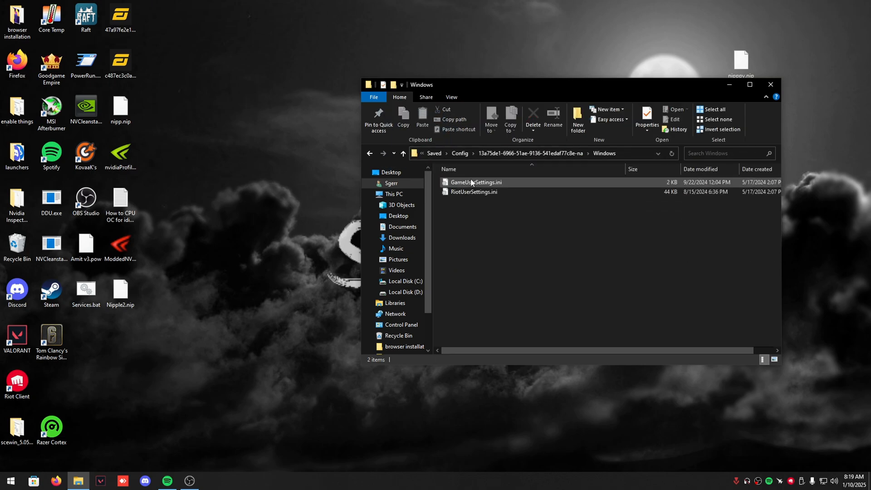
pyautogui.doubleClick(476, 182)
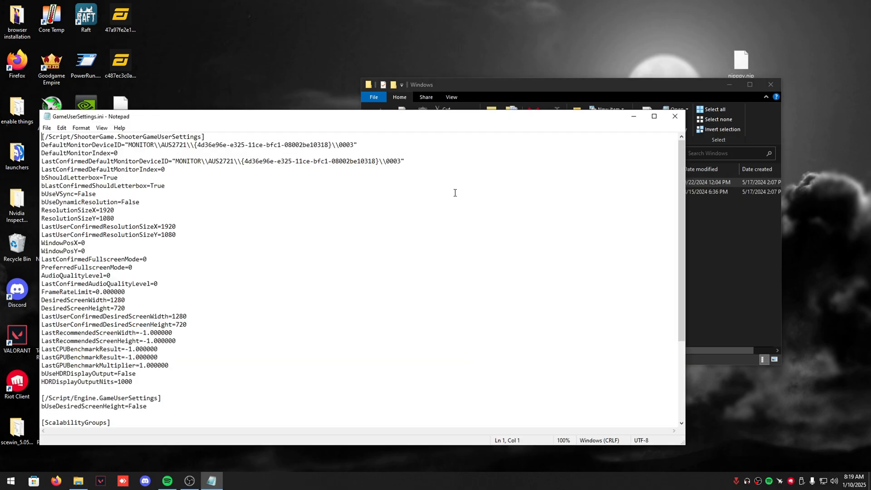
# Change every sg. quality under [ScalabilityGroups] to 0, then save and close Notepad
pyautogui.scroll(-3)
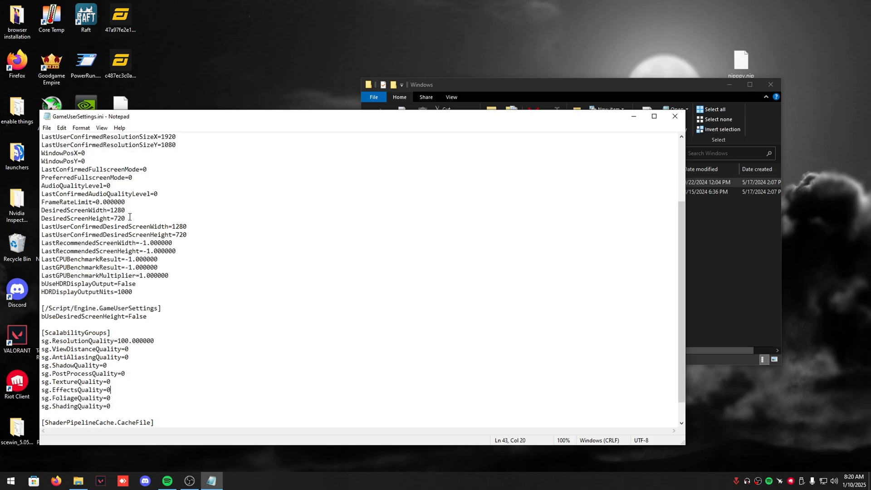
pyautogui.moveTo(41, 218); pyautogui.dragTo(187, 235)
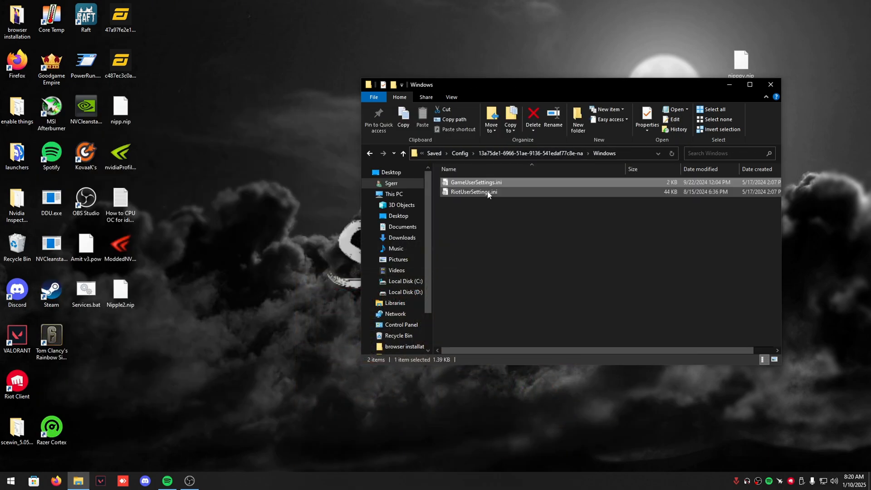
# Return to Config and open the 920e2a64 account's Windows folder and GameUserSettings.ini
pyautogui.doubleClick(474, 191)
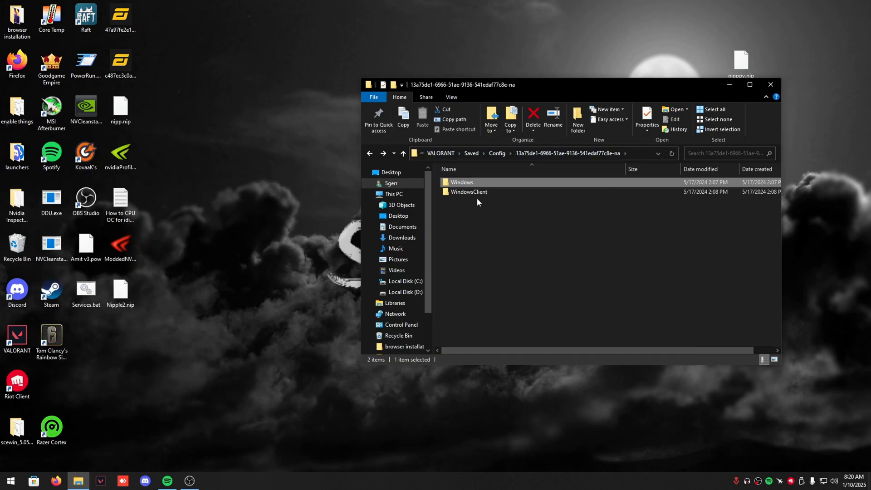
pyautogui.doubleClick(462, 182)
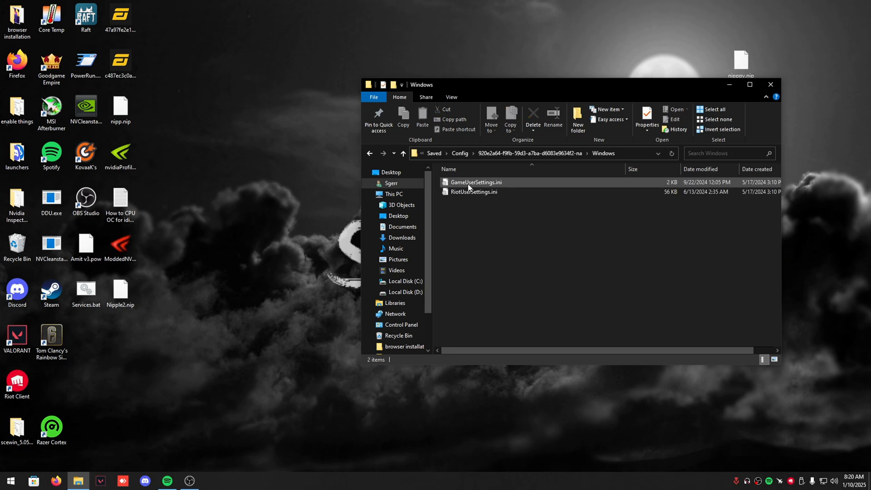
pyautogui.doubleClick(476, 182)
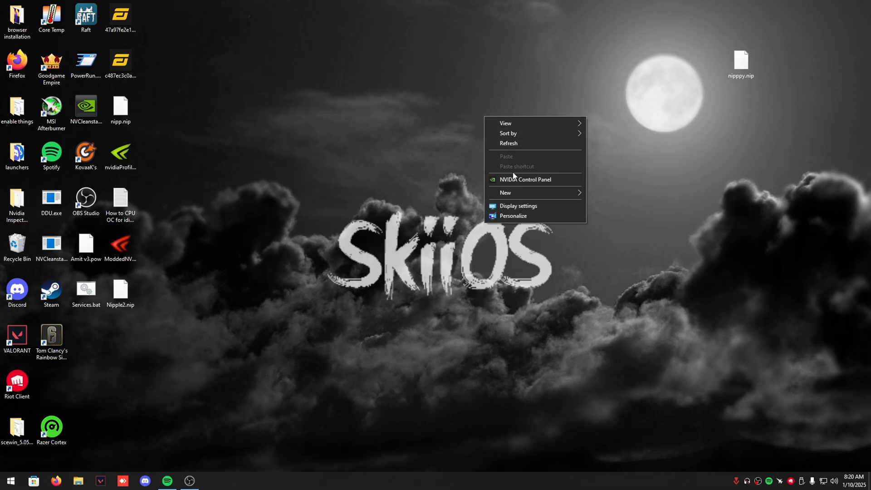
# Review NVIDIA desktop size, image settings and Valorant 3D settings with image scaling off, then close
pyautogui.click(524, 179)
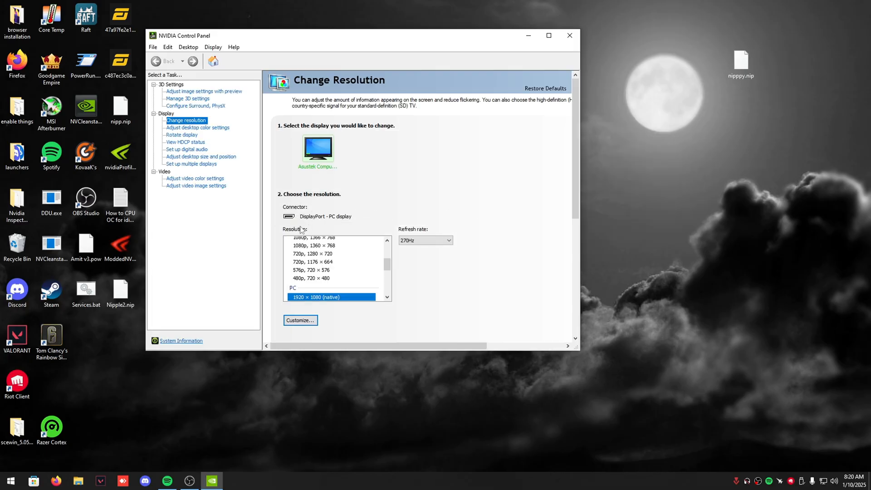
pyautogui.click(195, 178)
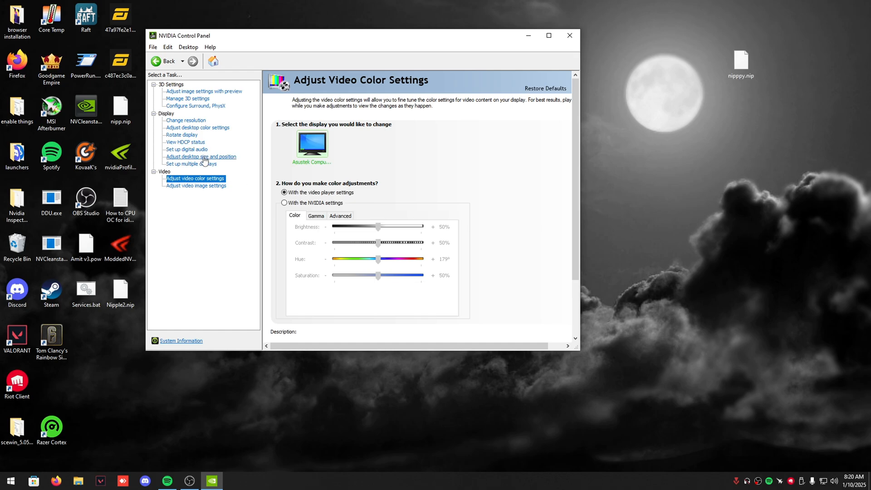
pyautogui.click(201, 156)
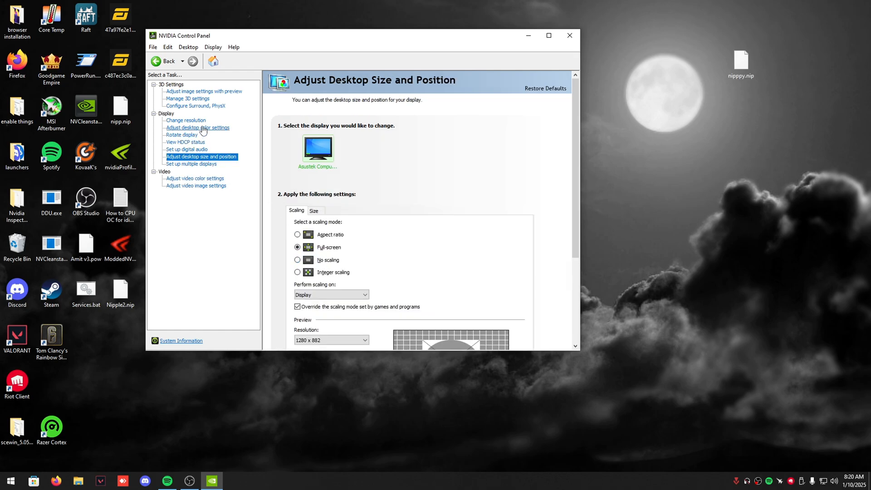
pyautogui.click(203, 91)
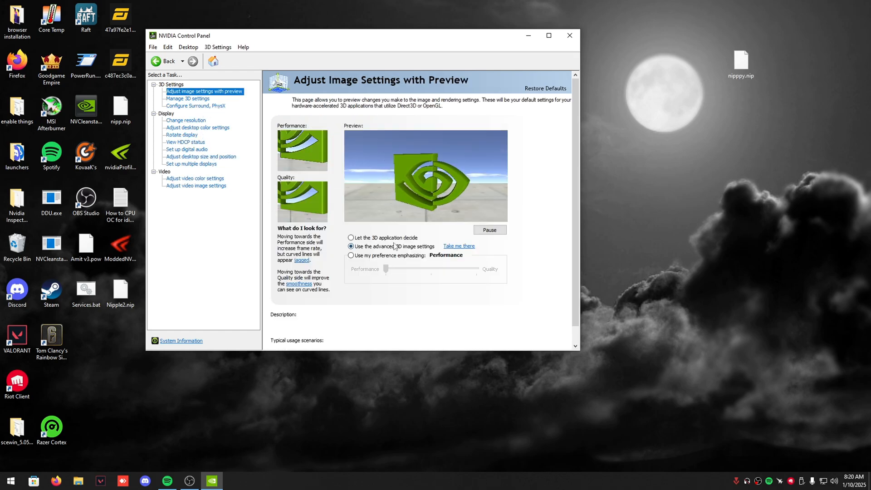
pyautogui.click(188, 99)
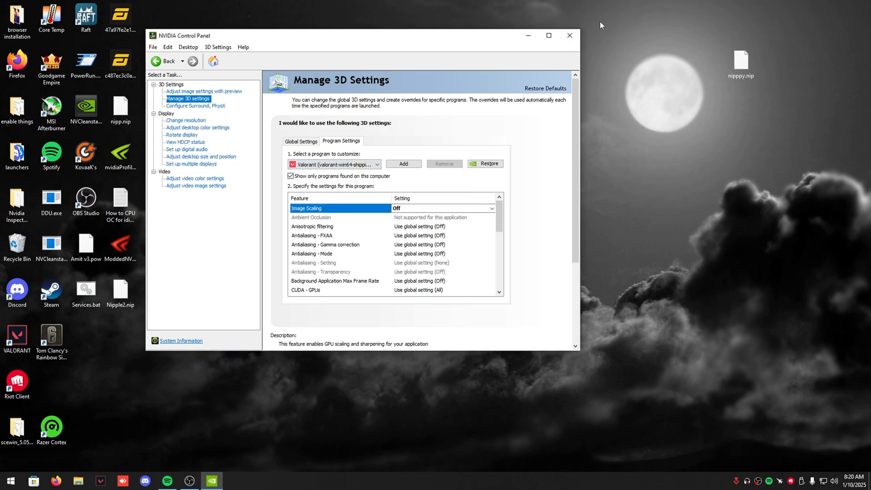
pyautogui.click(212, 481)
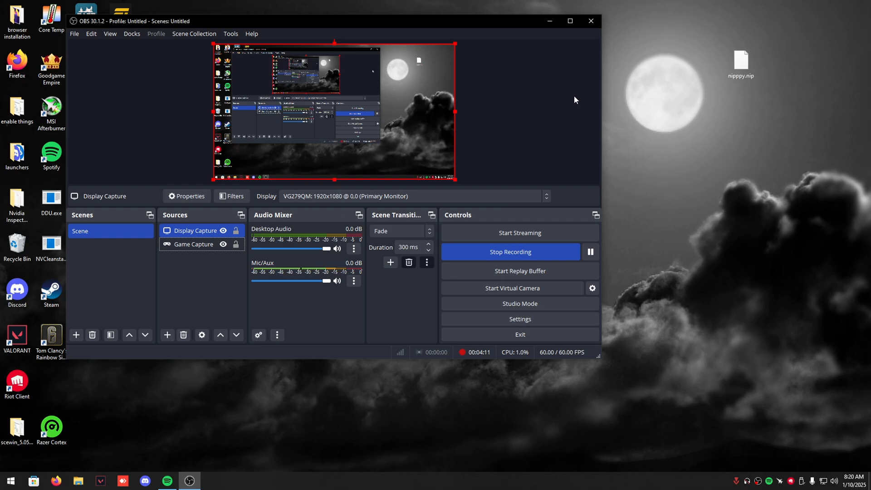
# Switch from the recording OBS window to Discord
pyautogui.click(144, 481)
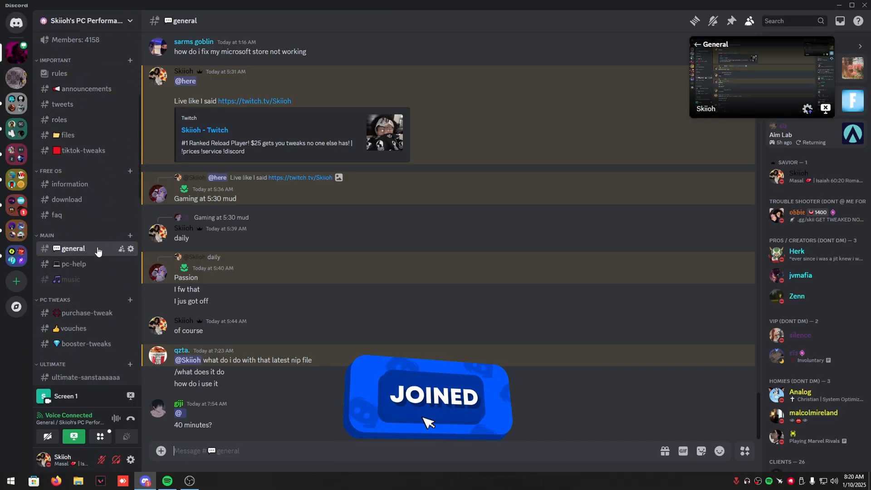
# Scroll the #purchase-tweak price list, then return to OBS Studio
pyautogui.click(87, 312)
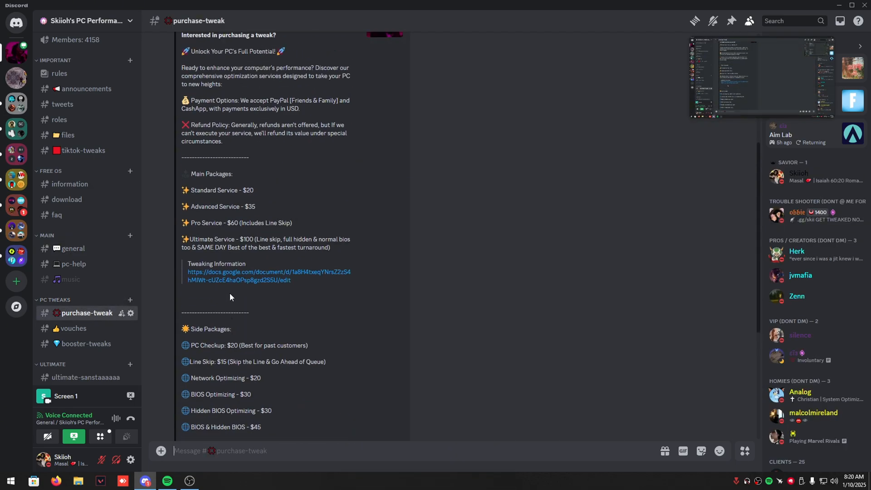
pyautogui.scroll(-3)
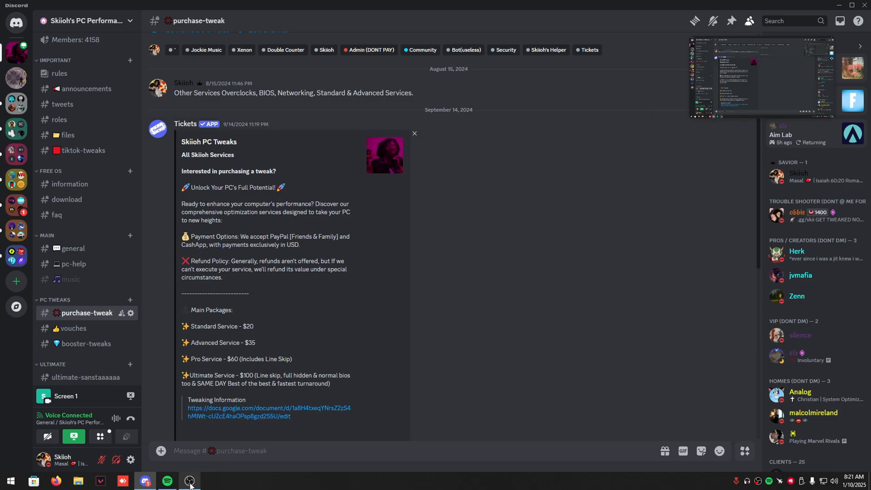
pyautogui.click(190, 481)
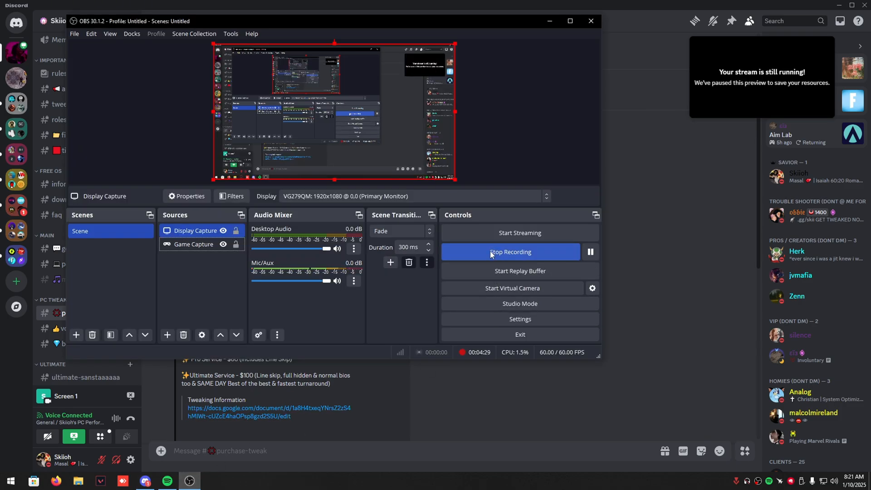